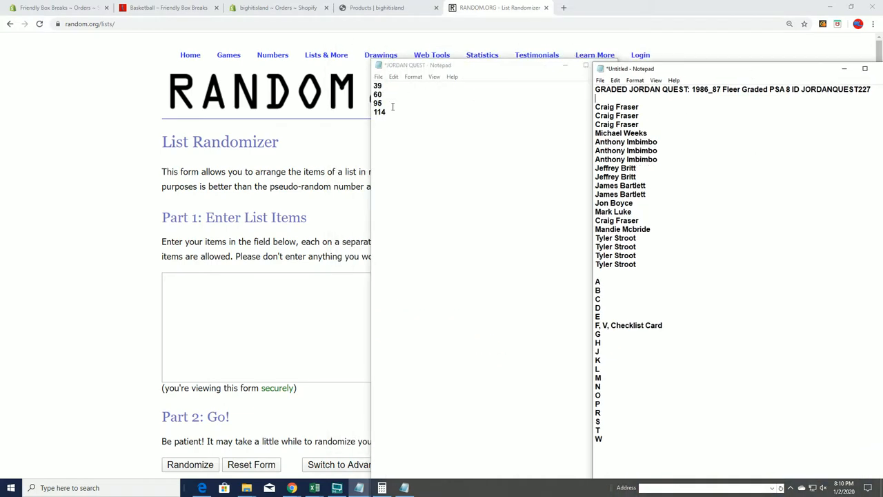
Copy the numbers 39, 60, 95, 114 from Notepad into the List Randomizer entry field.
{"action": "right_click", "coordinate": [378, 97]}
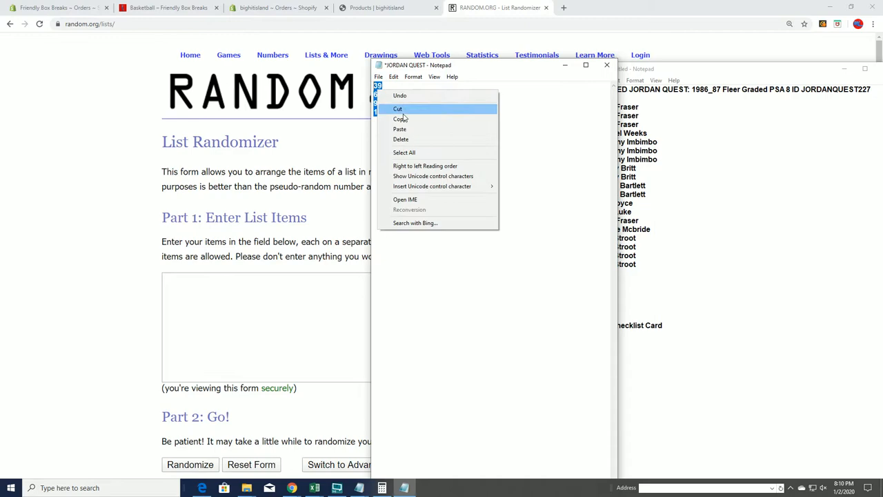
{"action": "right_click", "coordinate": [317, 325]}
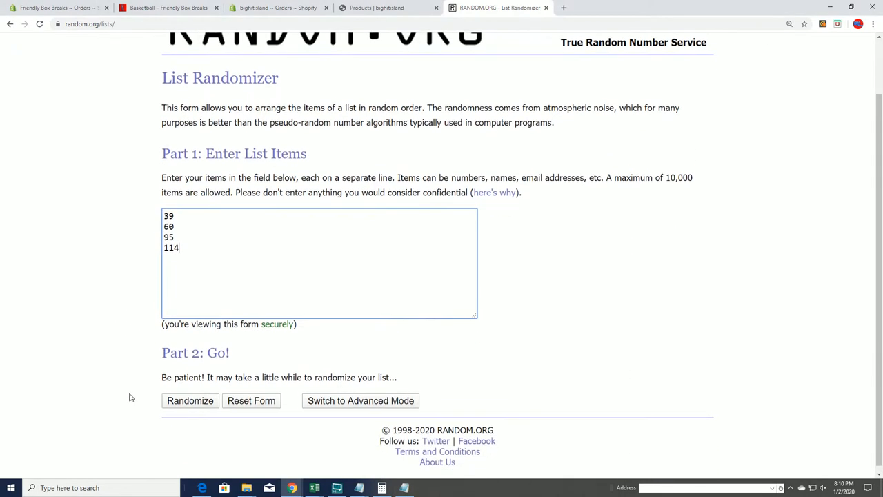
Randomize the four numbers seven times, ending in the order 39, 114, 60, 95.
{"action": "left_click", "coordinate": [191, 400]}
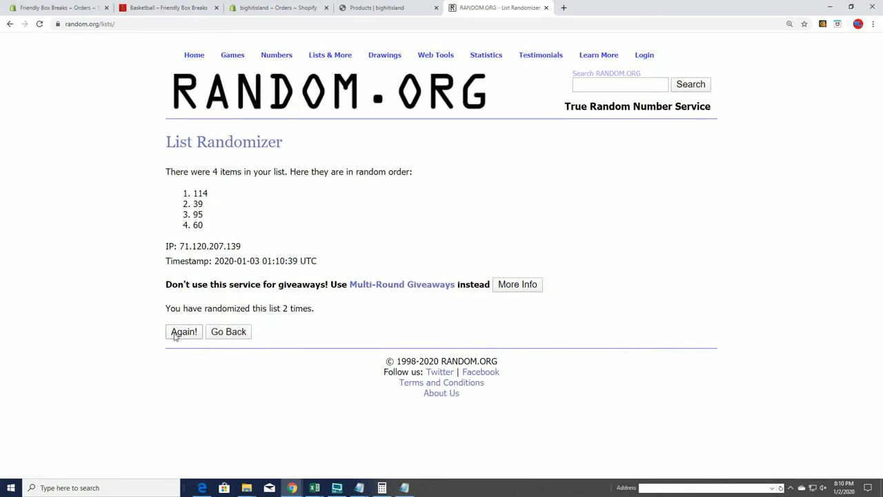
{"action": "left_click", "coordinate": [183, 331]}
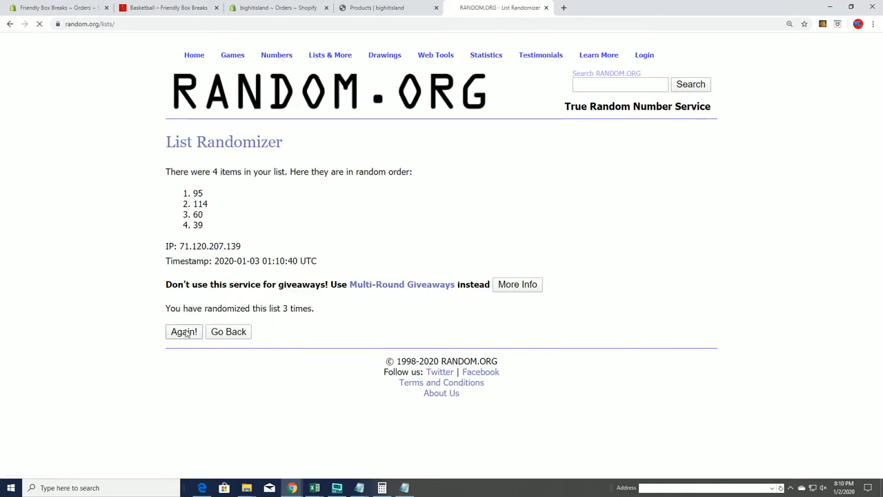
{"action": "left_click", "coordinate": [184, 331]}
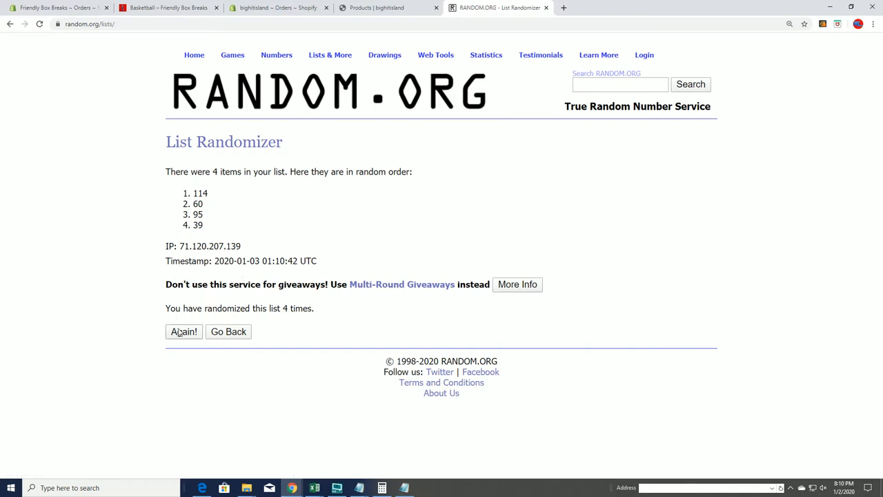
{"action": "left_click", "coordinate": [184, 331]}
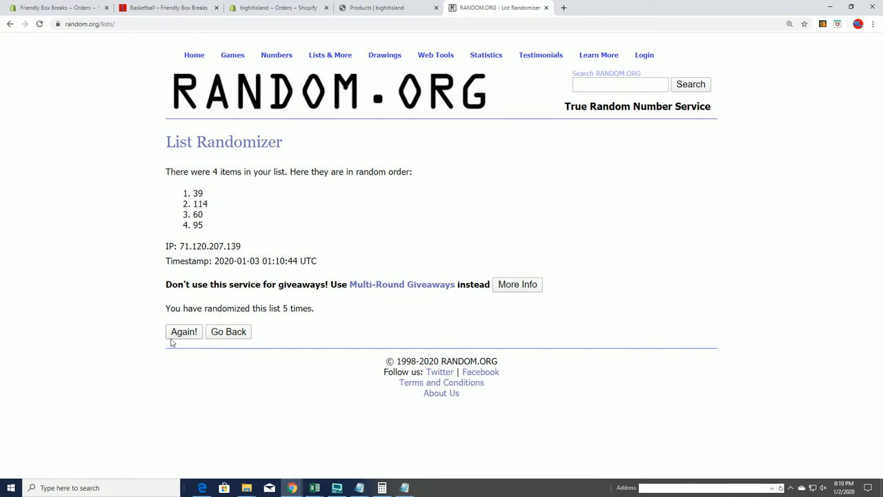
{"action": "left_click", "coordinate": [184, 331]}
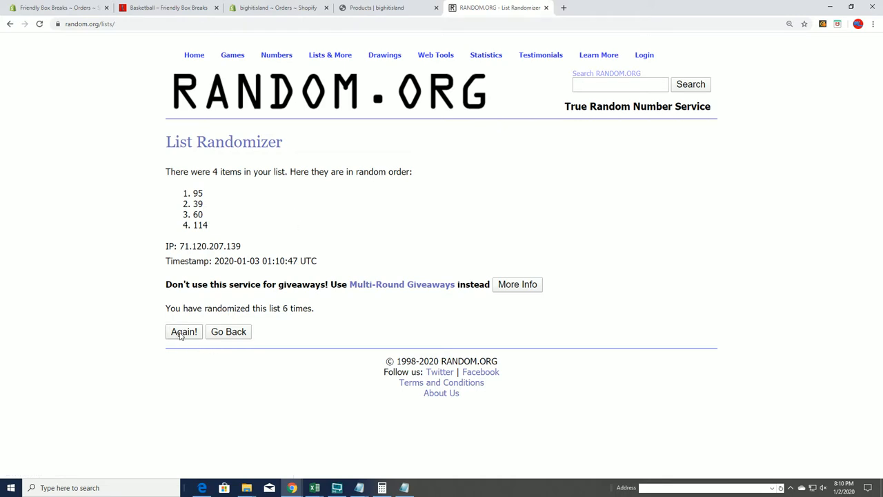
{"action": "left_click", "coordinate": [184, 331]}
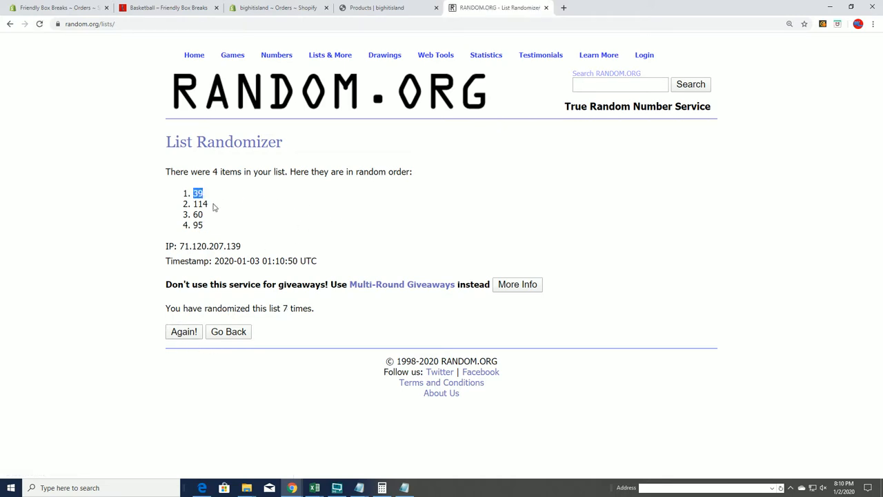
{"action": "mouse_move", "coordinate": [221, 218]}
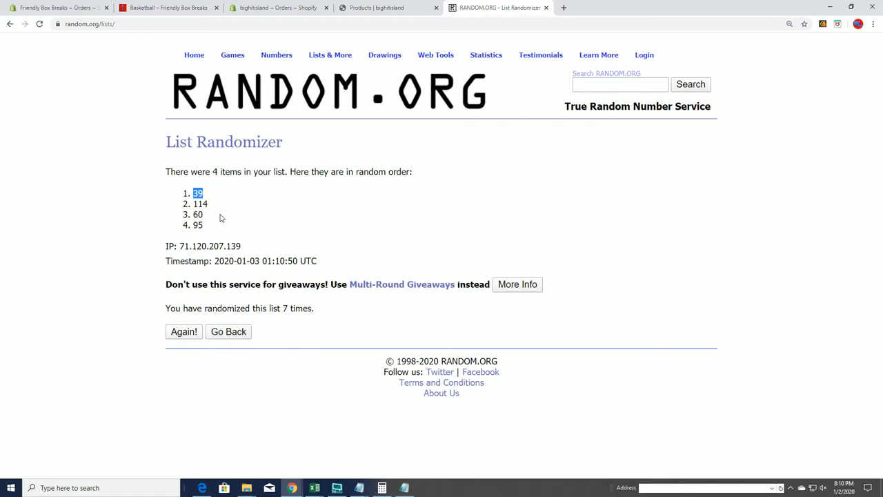
{"action": "mouse_move", "coordinate": [229, 222]}
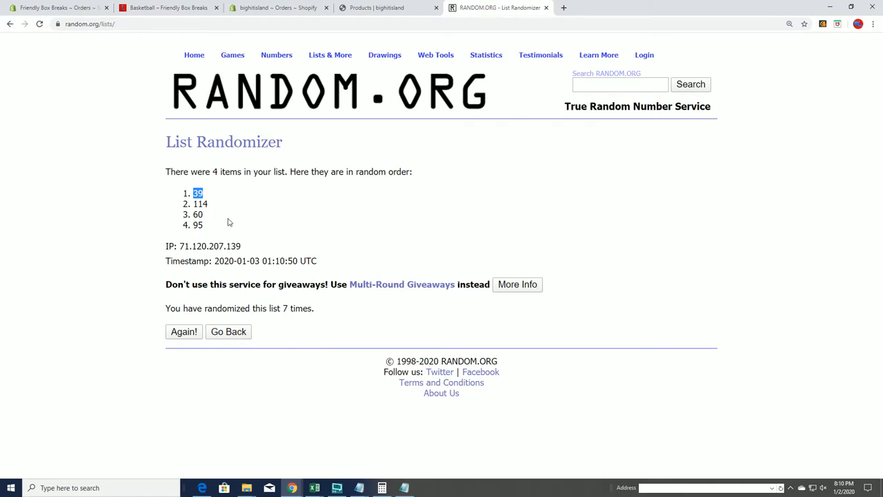
{"action": "mouse_move", "coordinate": [245, 217]}
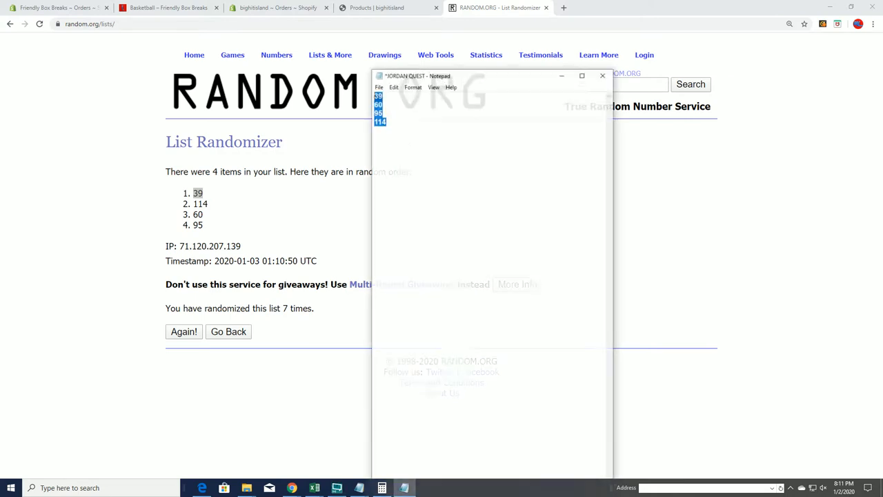
Copy the 19 box owner names from Notepad and return to the List Randomizer form.
{"action": "left_click_drag", "start_coordinate": [417, 76], "coordinate": [417, 65]}
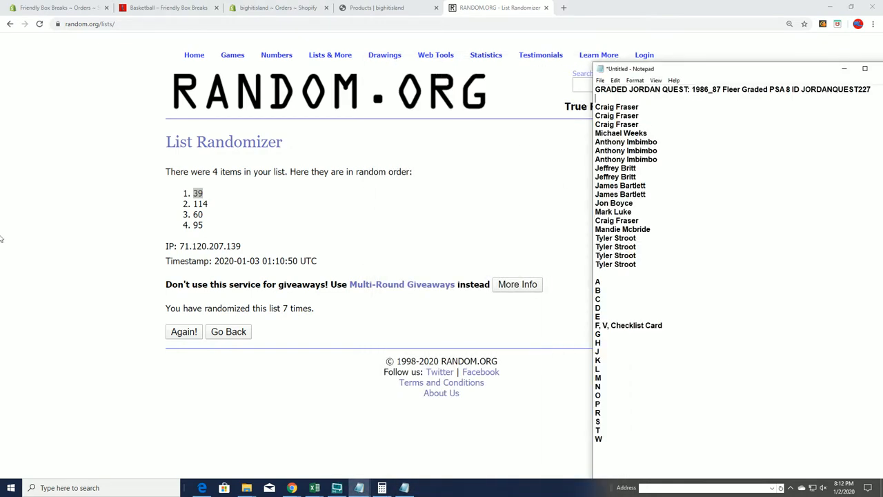
{"action": "left_click_drag", "start_coordinate": [616, 125], "coordinate": [616, 265]}
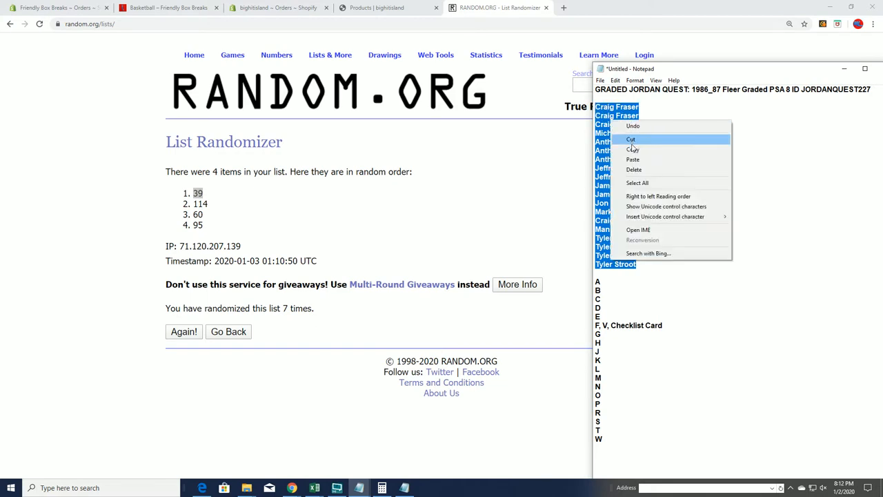
{"action": "left_click", "coordinate": [330, 55]}
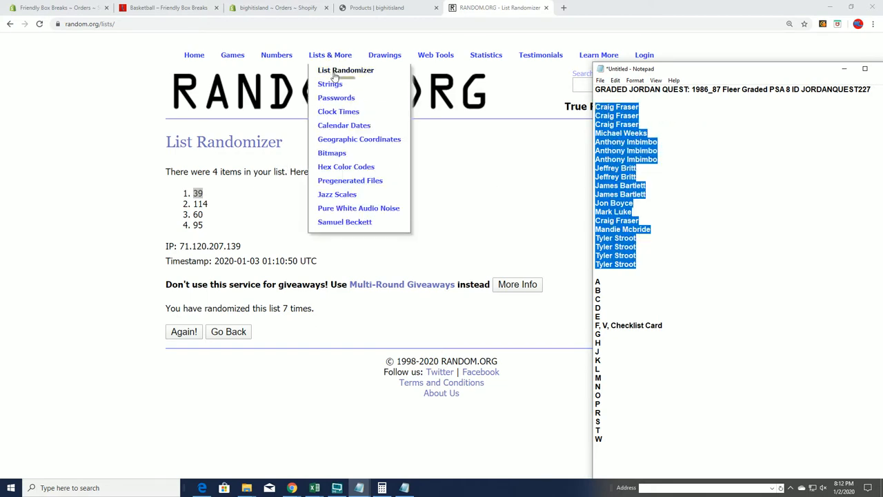
{"action": "left_click", "coordinate": [345, 69]}
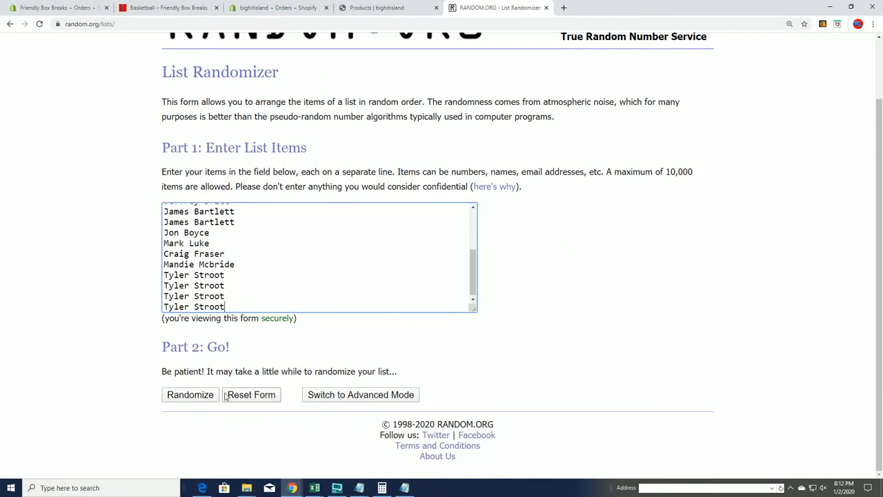
{"action": "left_click", "coordinate": [190, 394]}
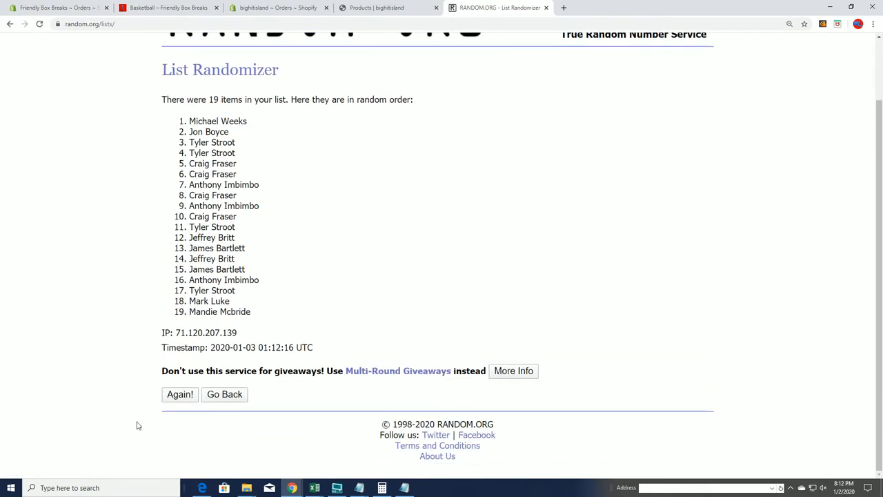
{"action": "left_click", "coordinate": [180, 395]}
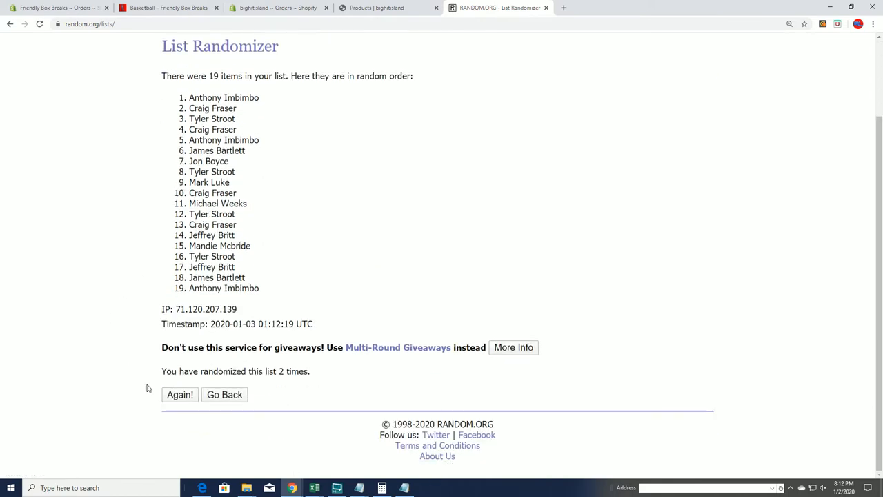
{"action": "left_click", "coordinate": [180, 395]}
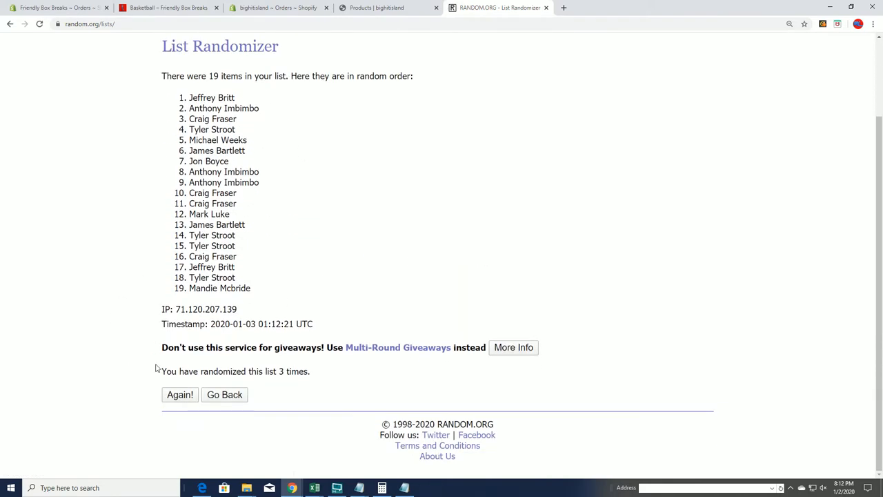
{"action": "left_click", "coordinate": [179, 395]}
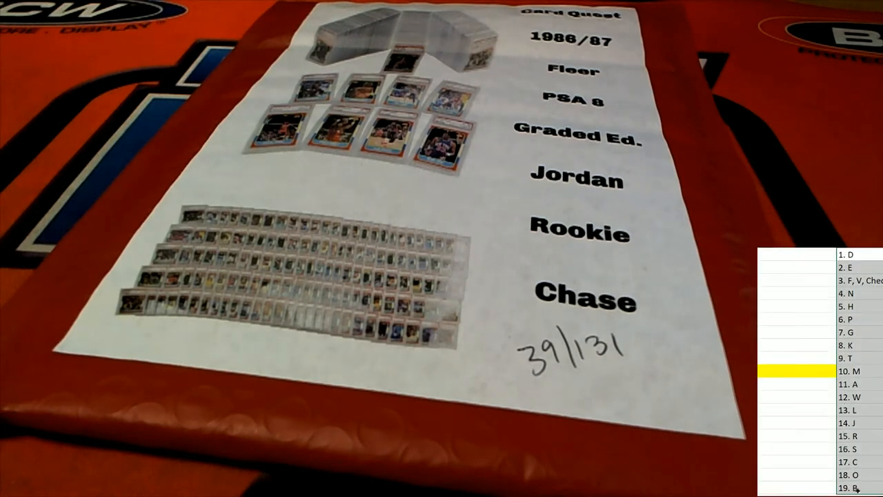
{"action": "right_click", "coordinate": [786, 372]}
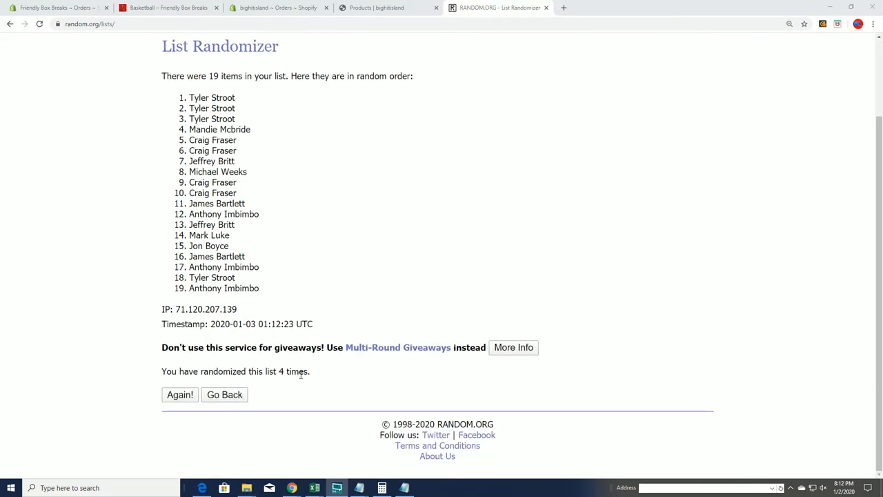
{"action": "left_click", "coordinate": [180, 394]}
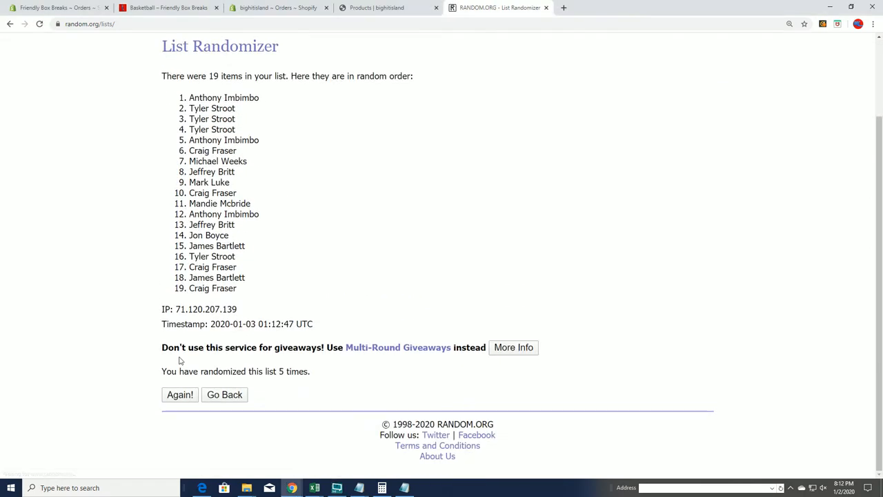
{"action": "left_click", "coordinate": [180, 395]}
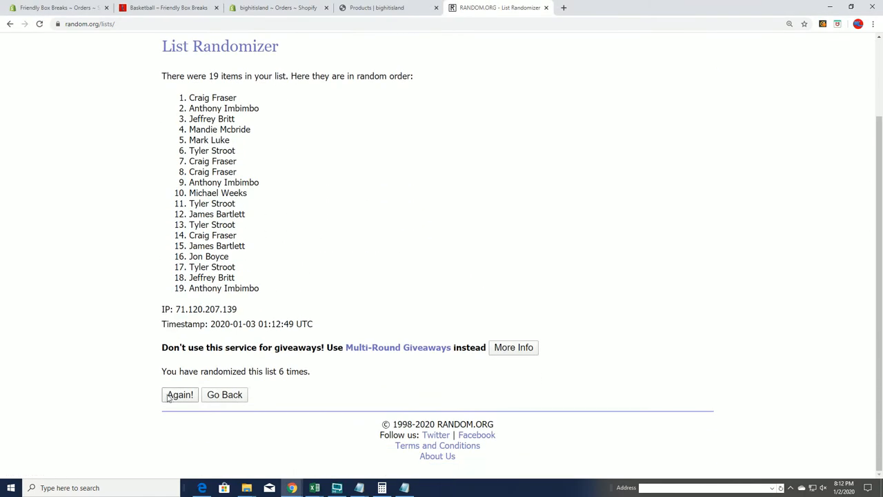
{"action": "left_click", "coordinate": [179, 395]}
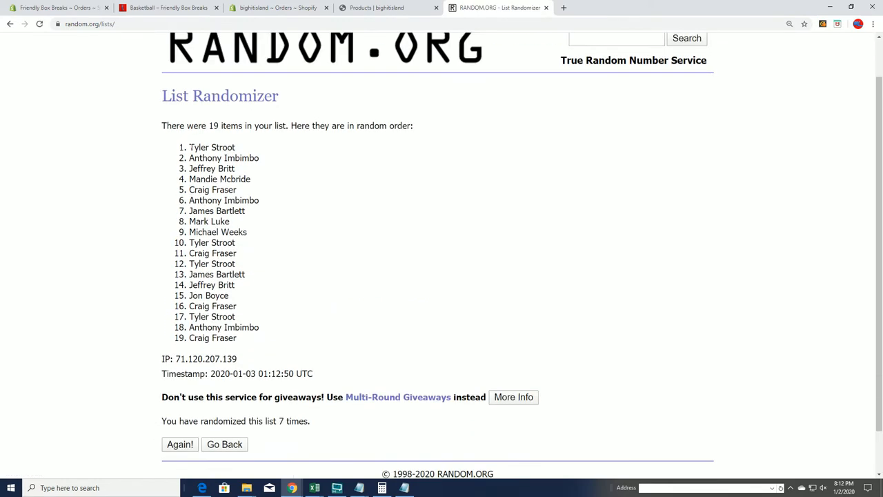
Copy the shuffled owner names, then begin randomizing the 19-item letter list.
{"action": "right_click", "coordinate": [213, 316]}
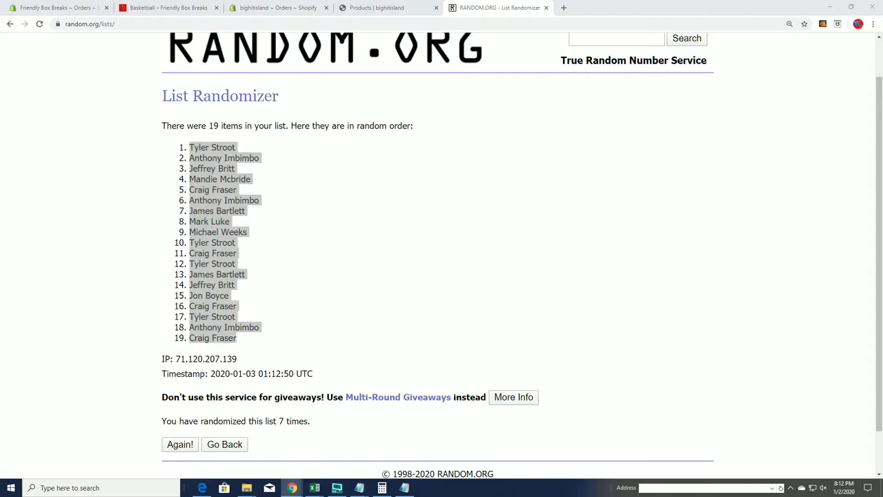
{"action": "left_click", "coordinate": [337, 489]}
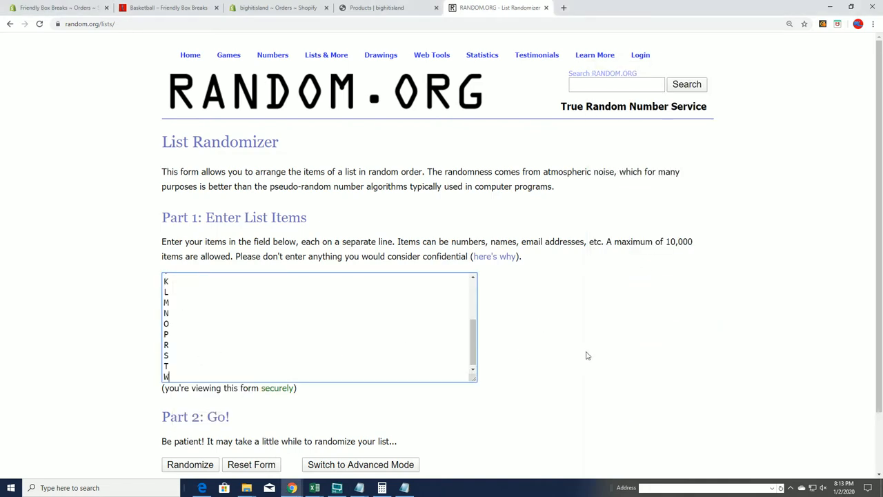
{"action": "left_click", "coordinate": [190, 464]}
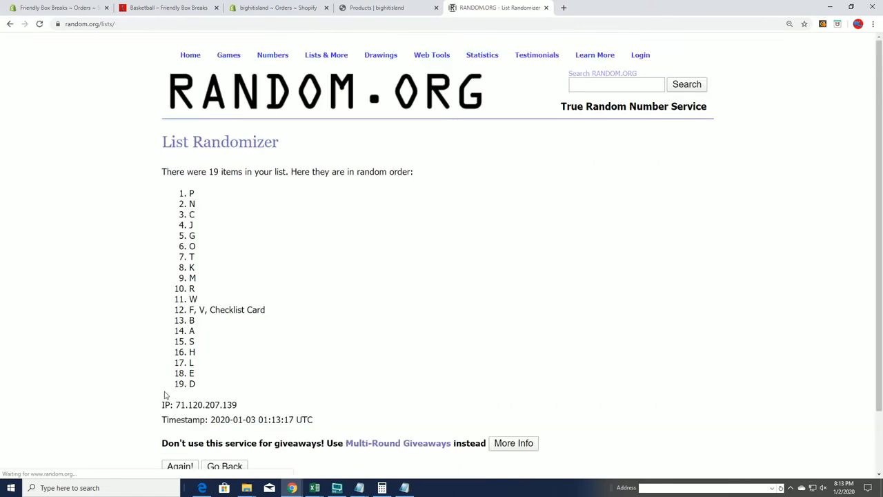
{"action": "left_click", "coordinate": [179, 466]}
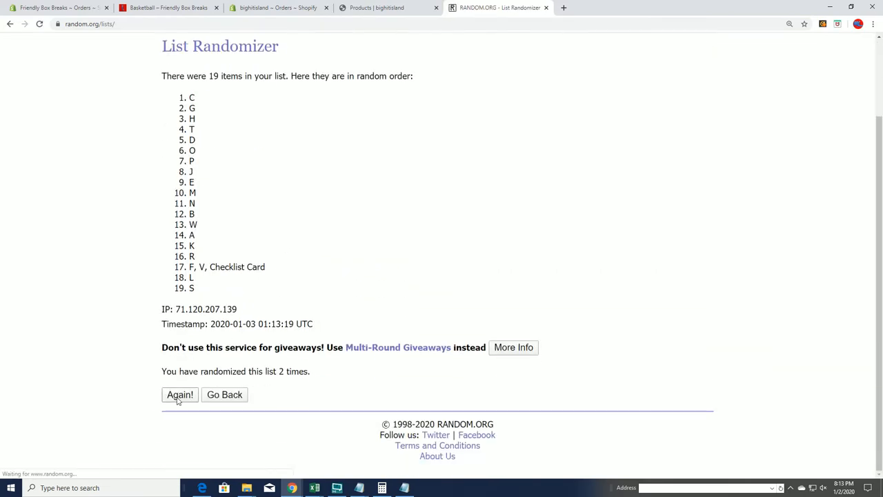
{"action": "left_click", "coordinate": [180, 395]}
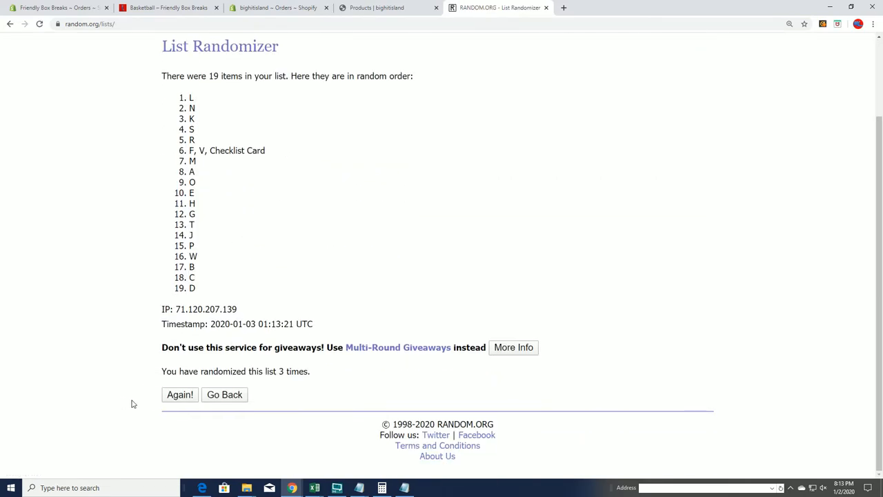
Keep shuffling until the letter list is randomized seven times, beginning D, K, P, N.
{"action": "left_click", "coordinate": [179, 395]}
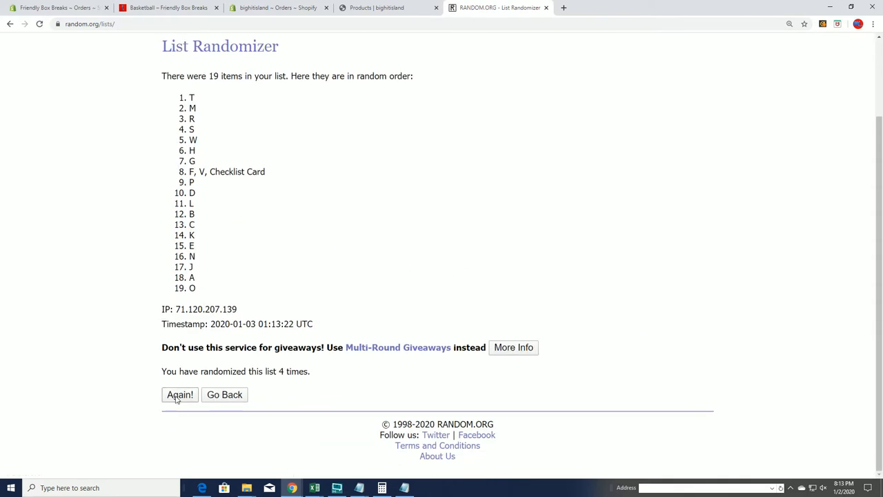
{"action": "left_click", "coordinate": [179, 395]}
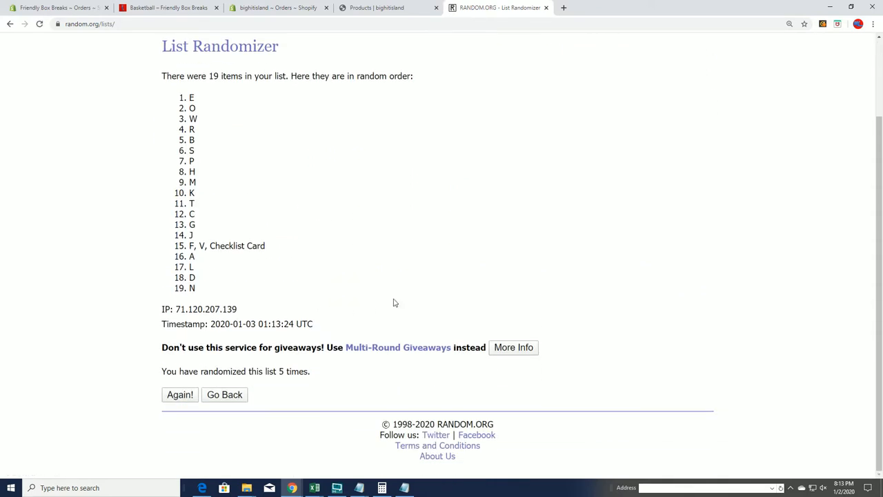
{"action": "mouse_move", "coordinate": [180, 395]}
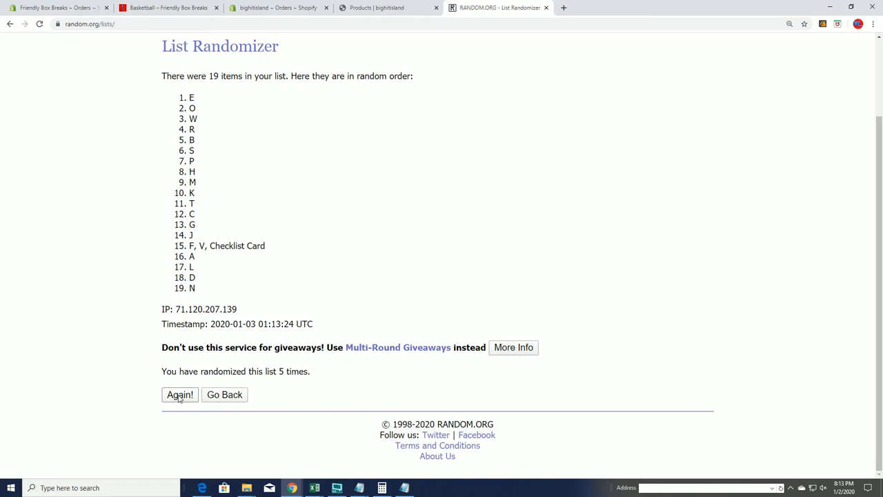
{"action": "left_click", "coordinate": [179, 395]}
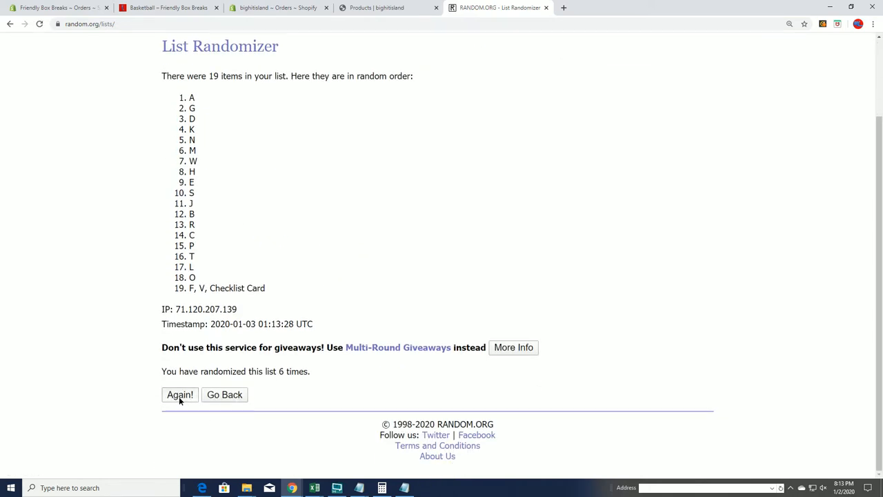
{"action": "left_click", "coordinate": [180, 394]}
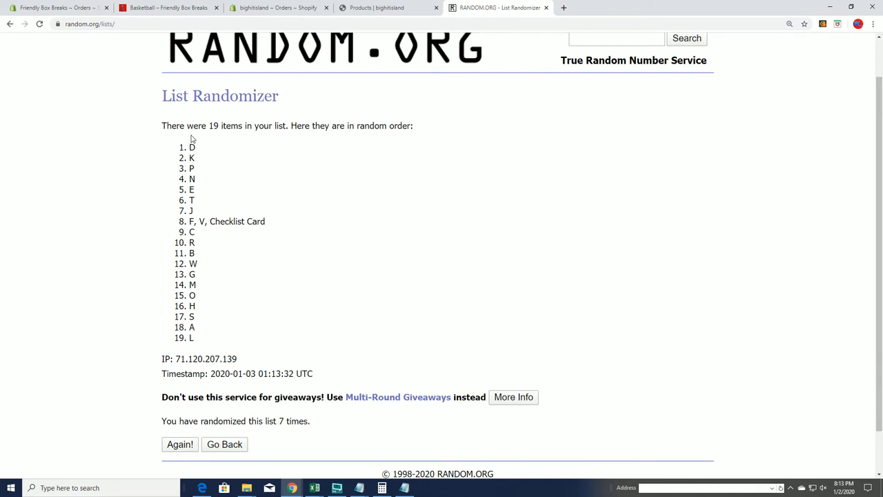
Copy the shuffled letters and paste them into Excel's Last Name Starts With column from cell B2.
{"action": "left_click_drag", "start_coordinate": [190, 146], "coordinate": [190, 337]}
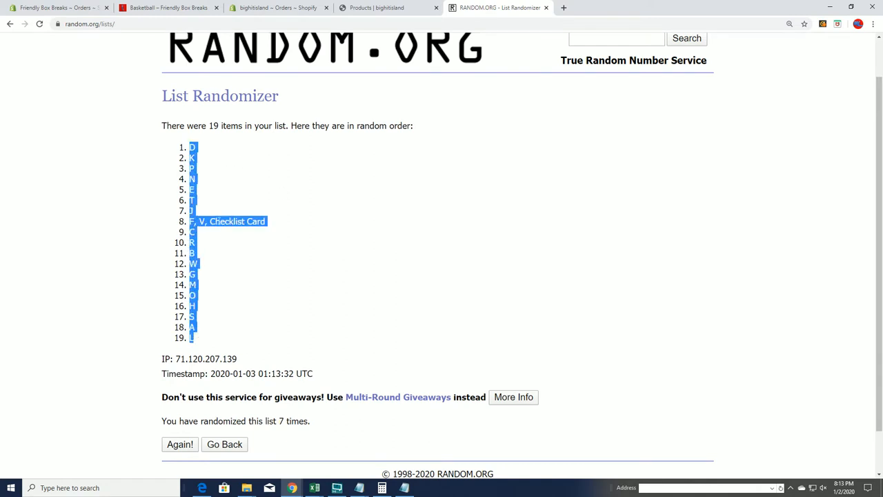
{"action": "left_click", "coordinate": [314, 488]}
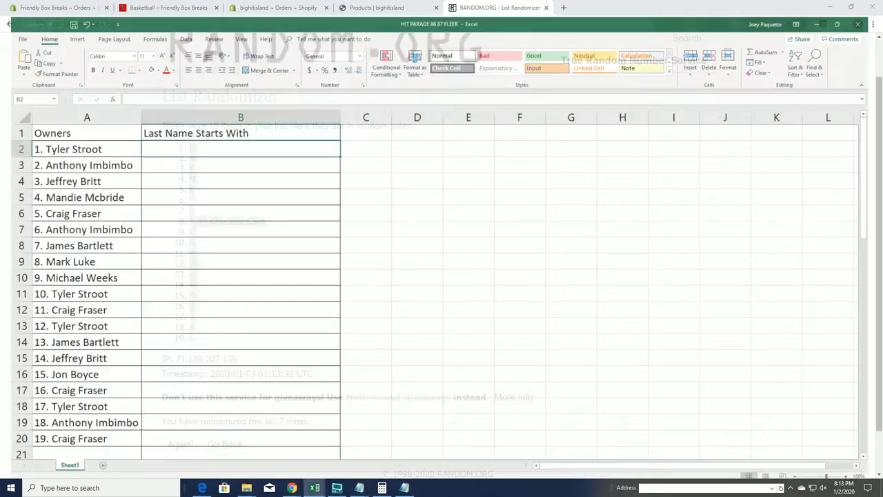
{"action": "right_click", "coordinate": [240, 149]}
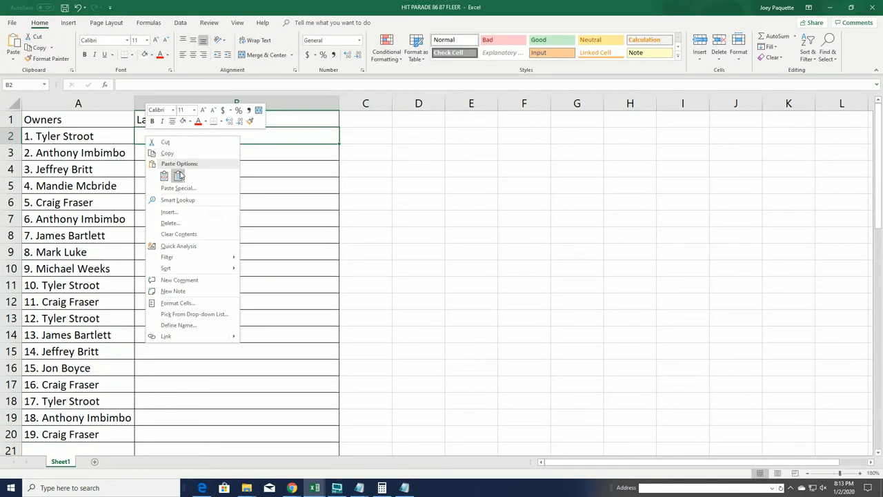
{"action": "left_click", "coordinate": [164, 175]}
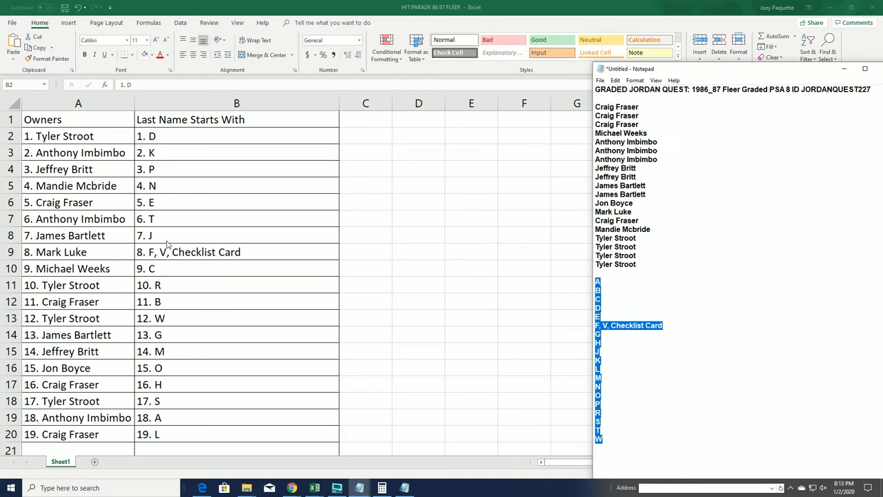
{"action": "mouse_move", "coordinate": [116, 210]}
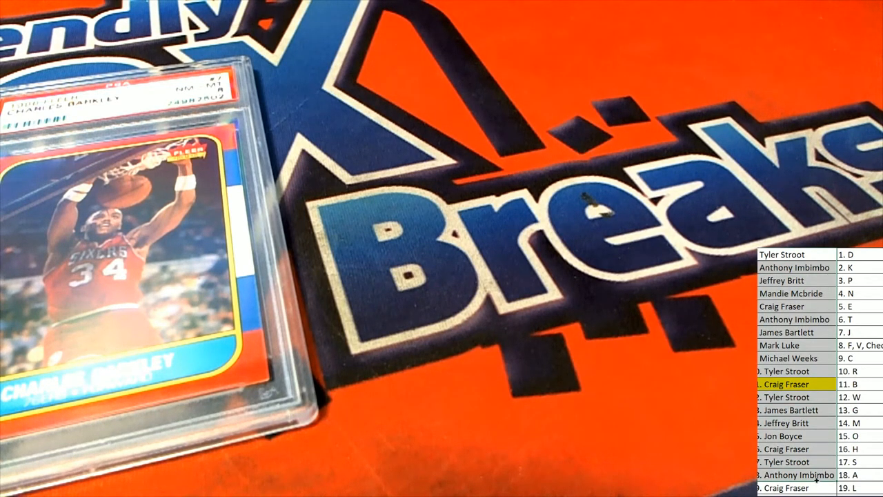
Paste the numbered owner list back into the RANDOM.ORG entry form after showing the card.
{"action": "right_click", "coordinate": [797, 304]}
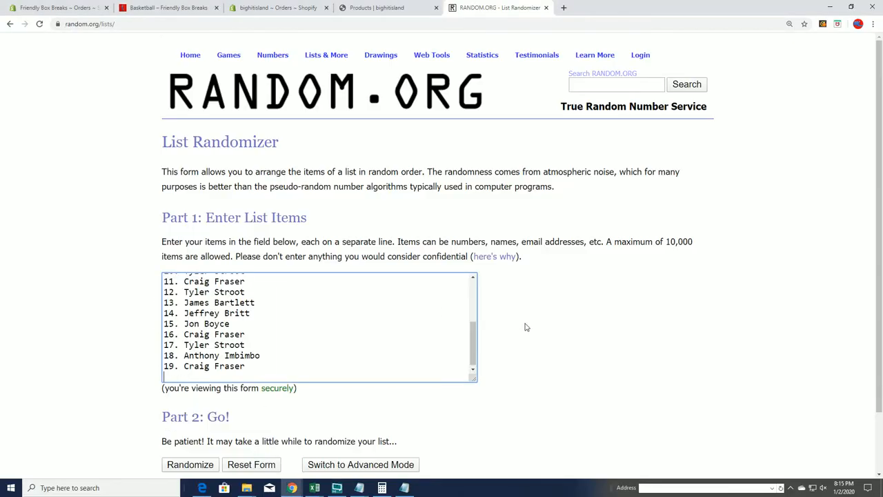
{"action": "left_click", "coordinate": [191, 464]}
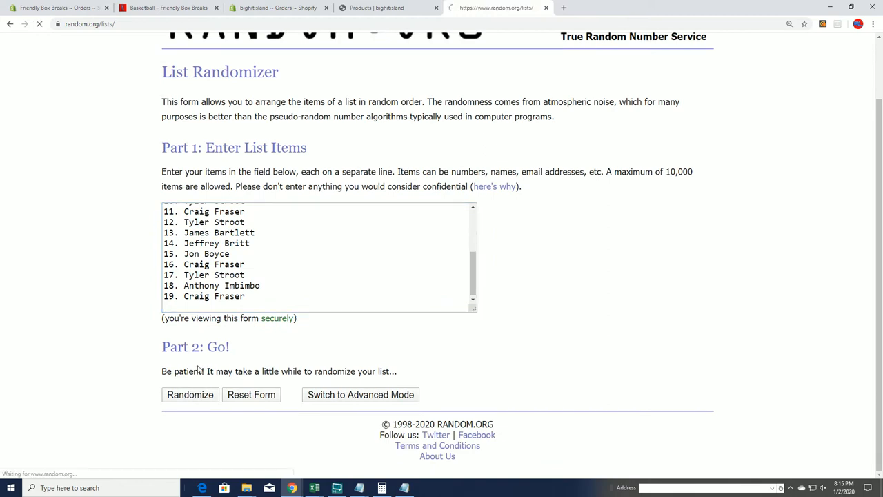
{"action": "left_click", "coordinate": [190, 395]}
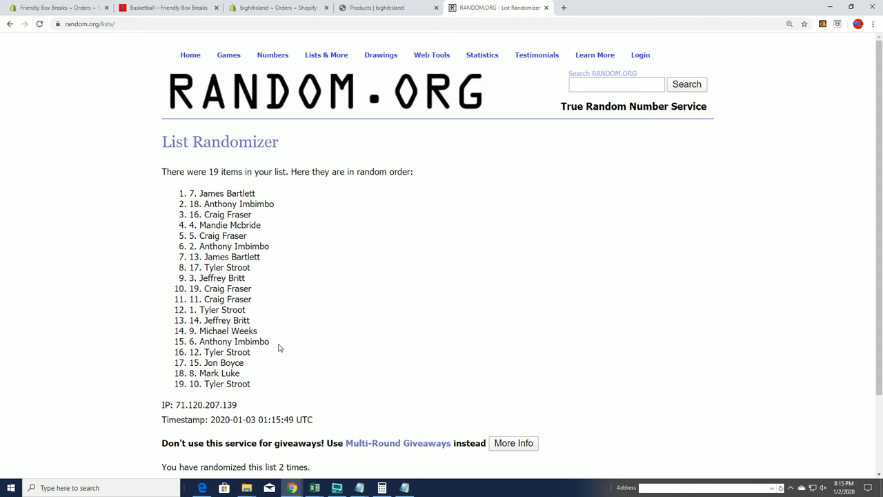
{"action": "scroll", "scroll_direction": "down", "scroll_amount": 3}
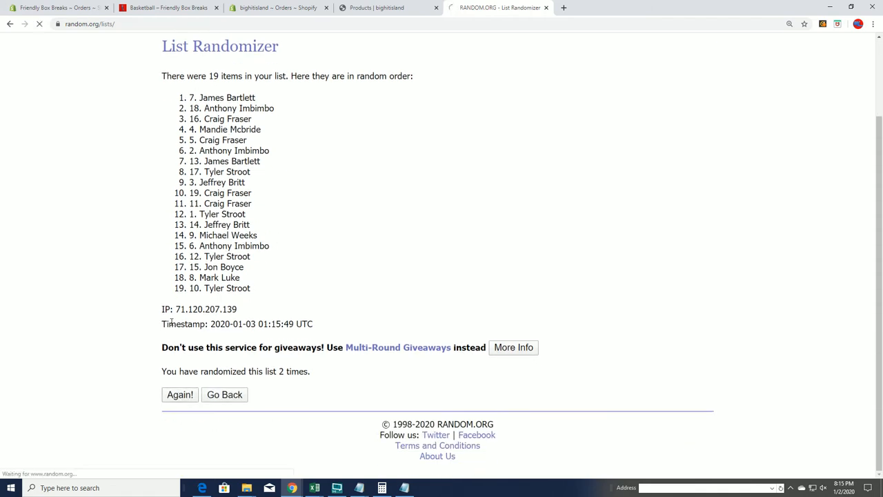
{"action": "left_click", "coordinate": [179, 395]}
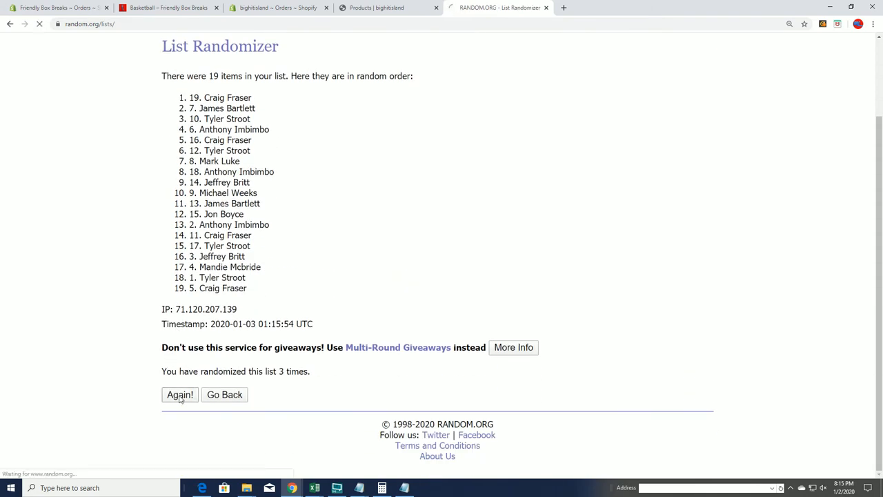
{"action": "left_click", "coordinate": [180, 395]}
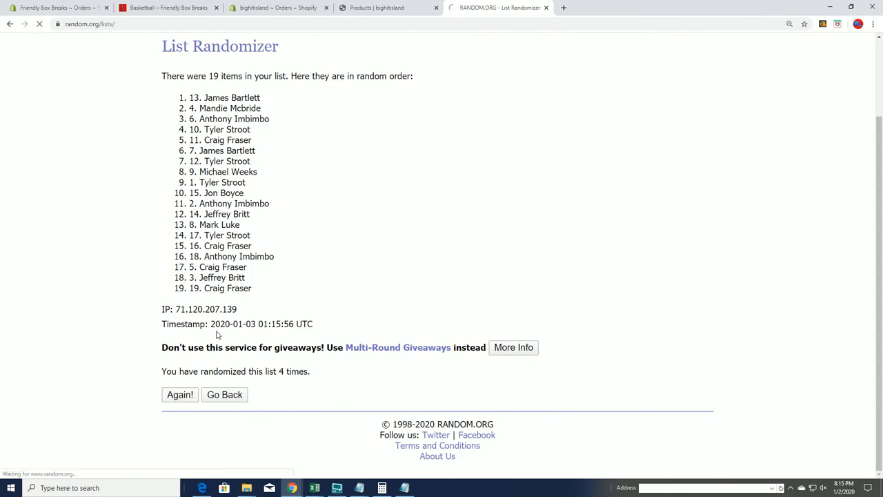
{"action": "left_click", "coordinate": [180, 394]}
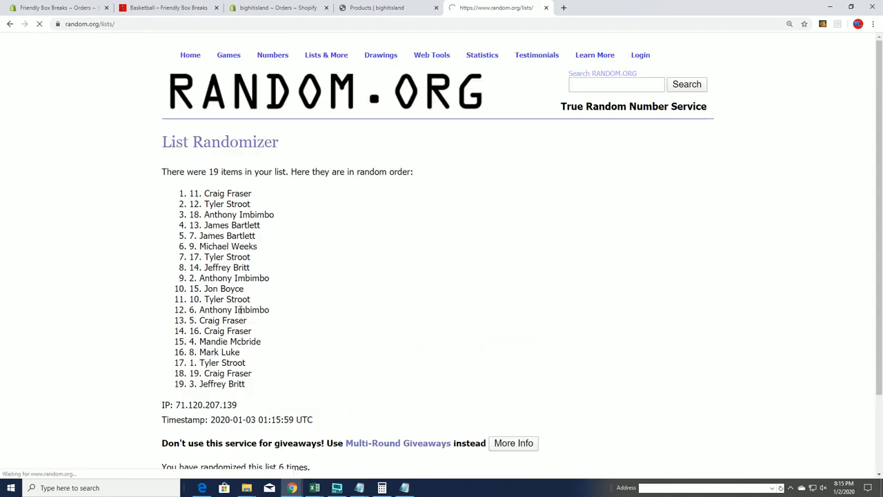
{"action": "scroll", "scroll_direction": "down", "scroll_amount": 3}
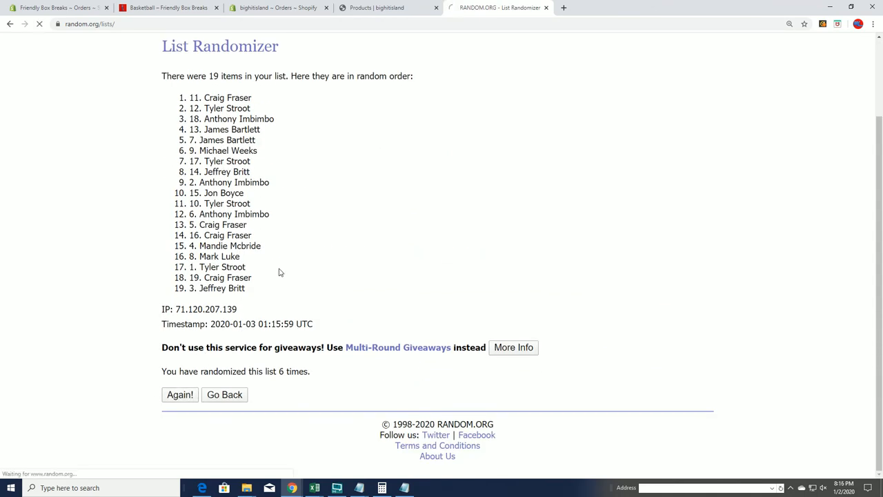
{"action": "left_click", "coordinate": [179, 394]}
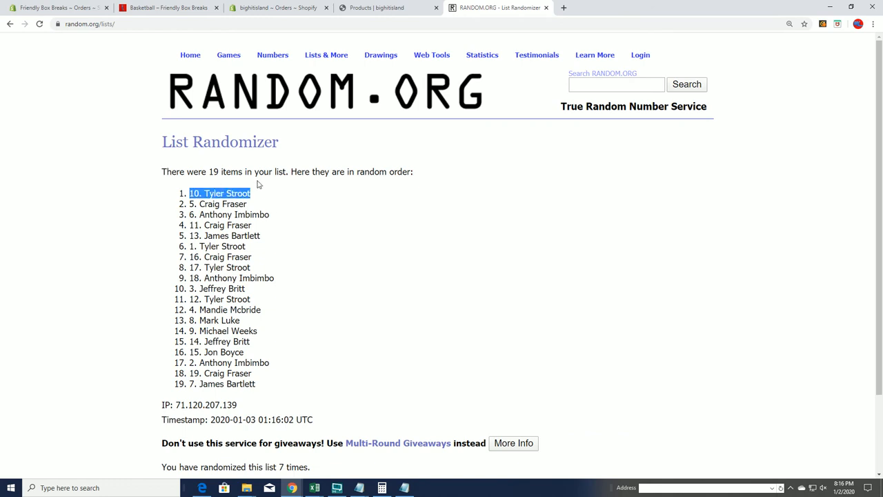
{"action": "mouse_move", "coordinate": [310, 22]}
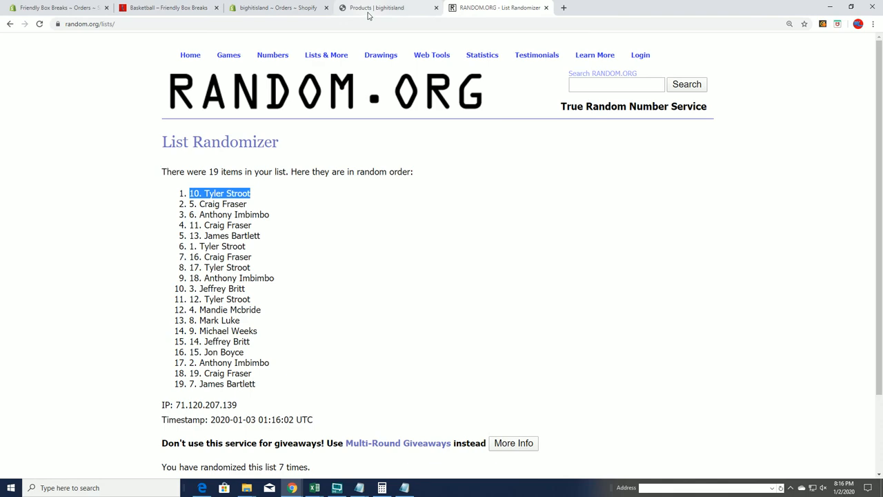
Switch to the Big Hit Island tab showing the island map promotion page.
{"action": "left_click", "coordinate": [386, 8]}
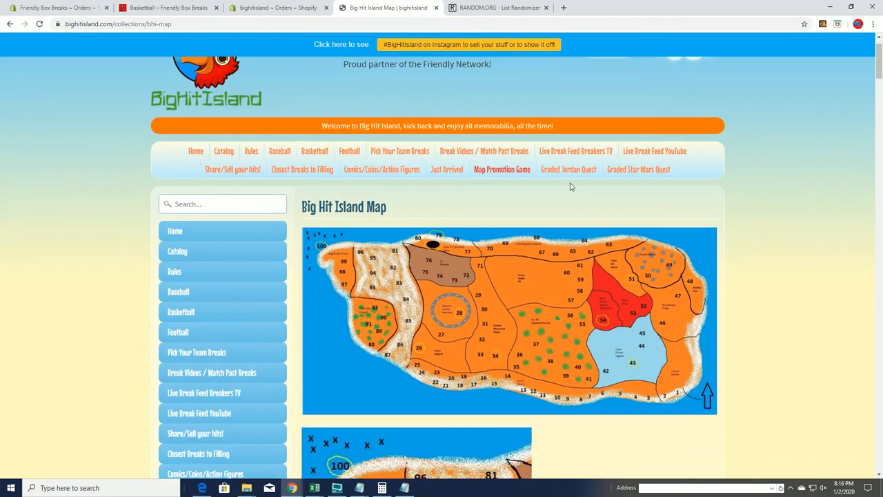
{"action": "mouse_move", "coordinate": [582, 196]}
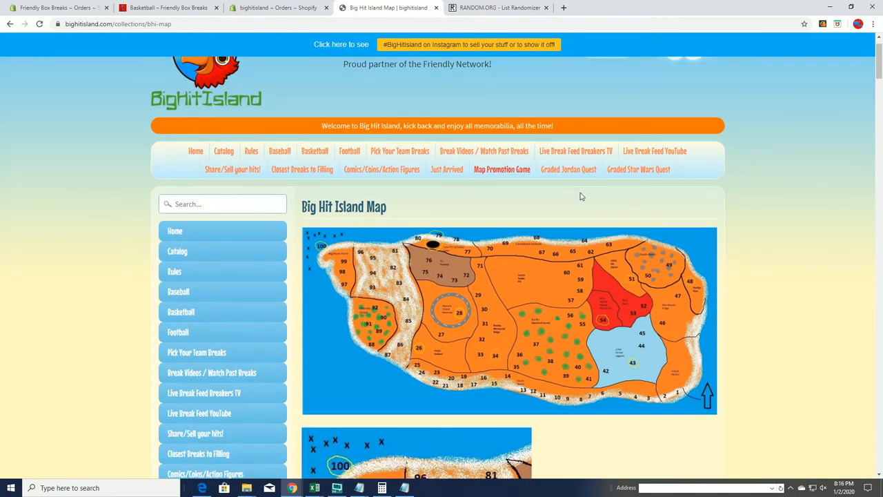